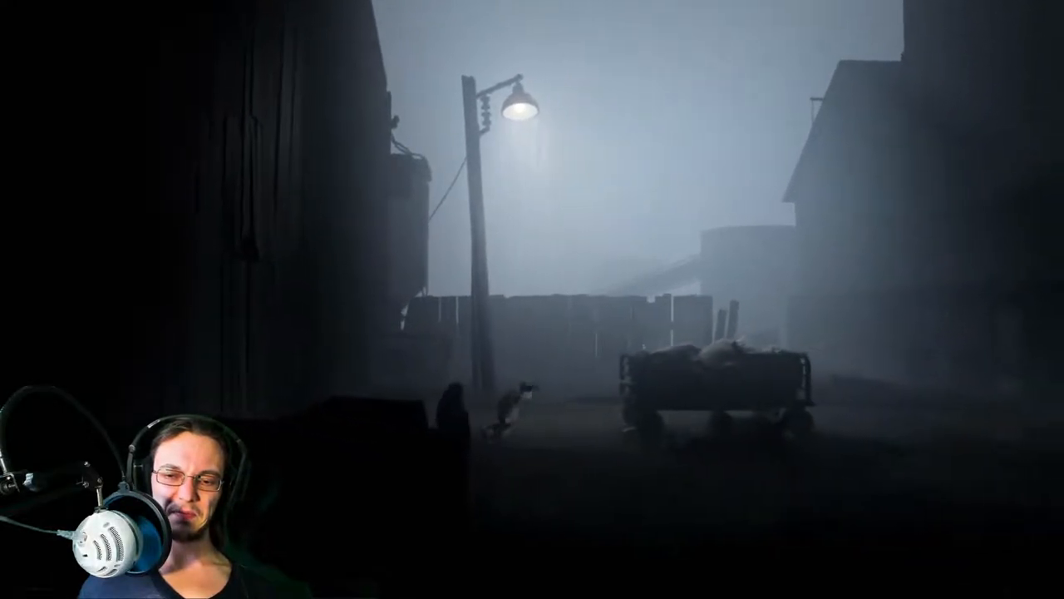
key("d")
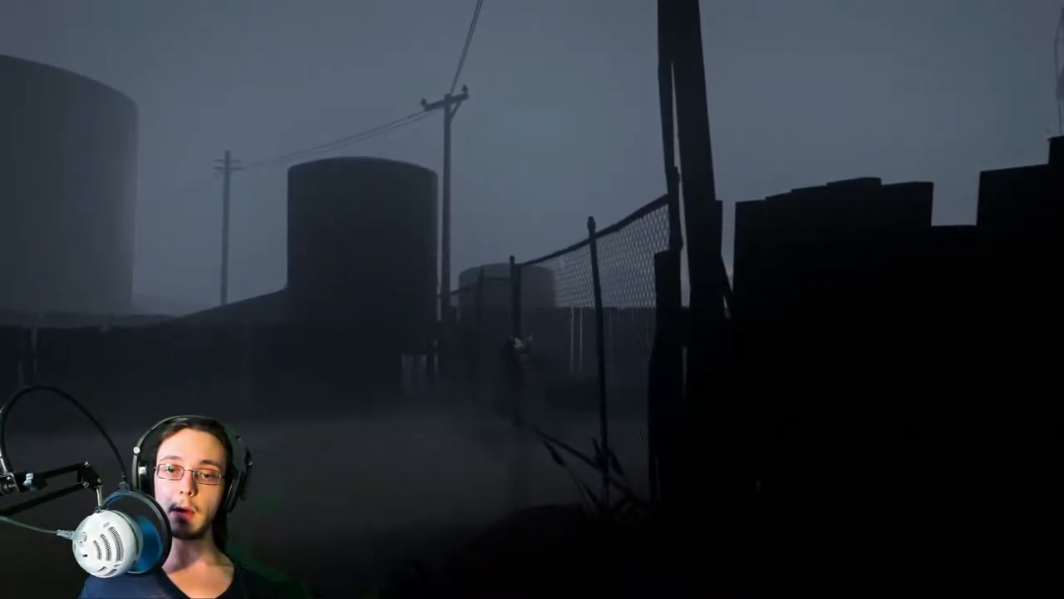
mouse_move(532, 300)
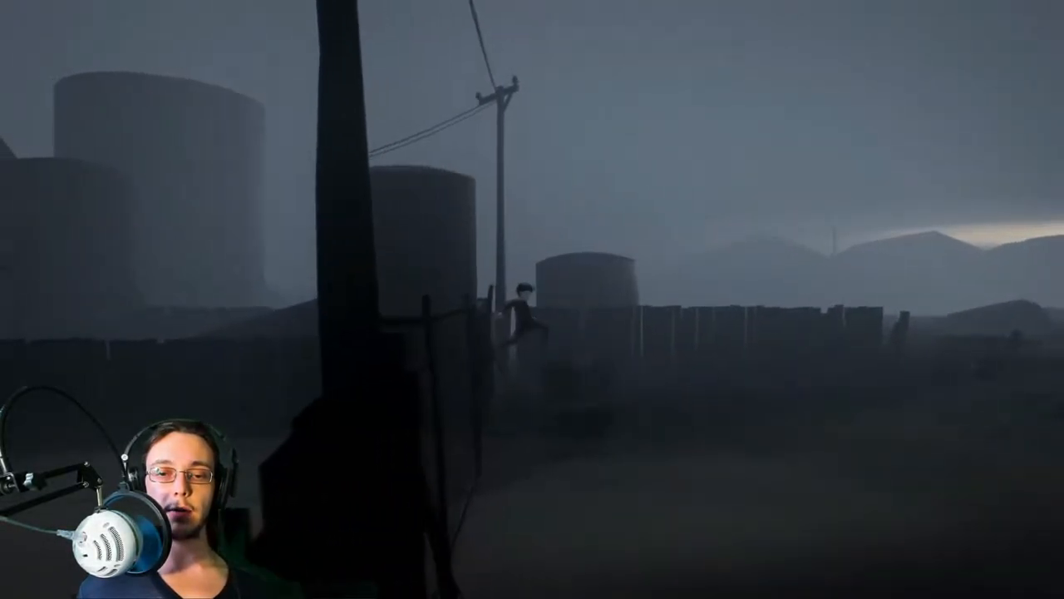